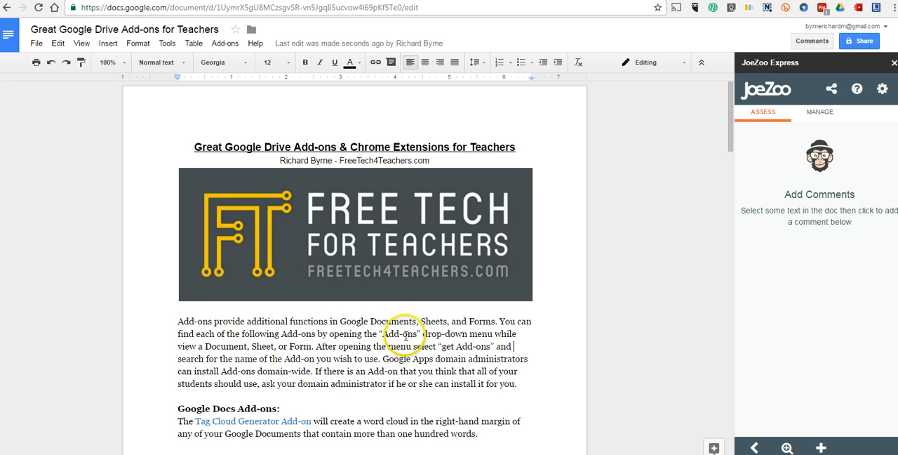
- Select the sentence starting with 'After' about getting Add-ons and searching for the Add-on
{"action": "double_click", "coordinate": [326, 346]}
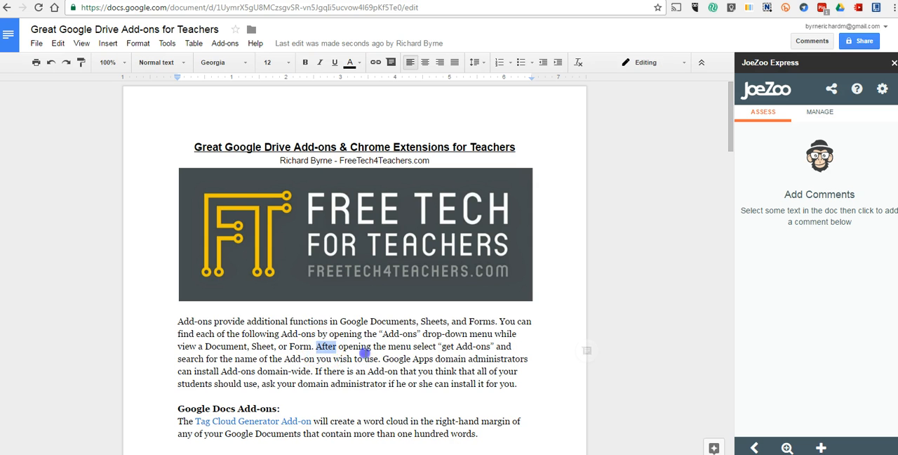
{"action": "left_click_drag", "start_coordinate": [316, 346], "coordinate": [378, 359]}
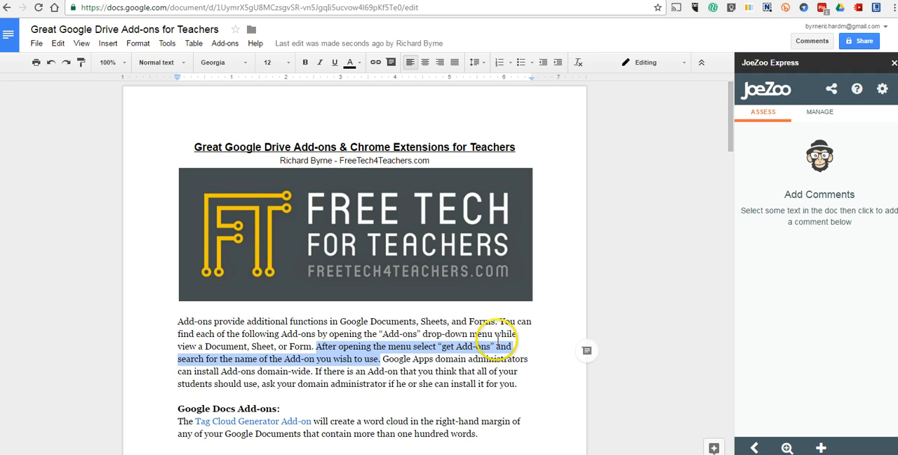
{"action": "mouse_move", "coordinate": [821, 447]}
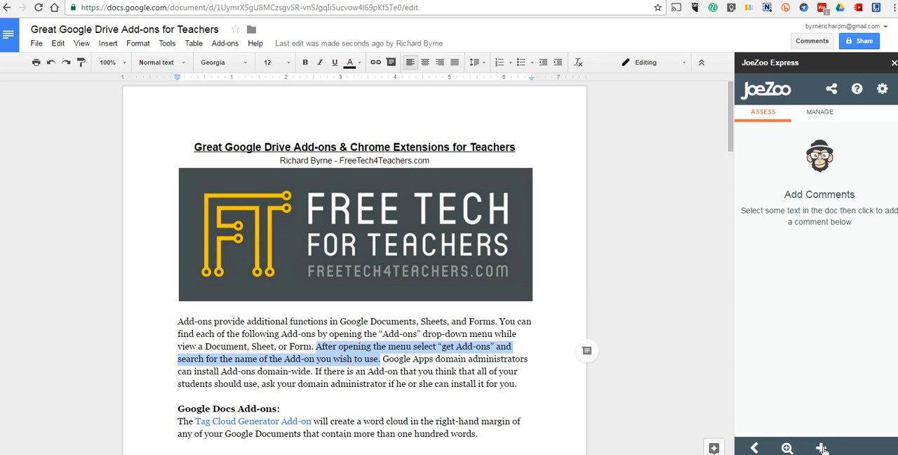
- Start a new JoeZoo Express comment and search comment names for 'word'
{"action": "left_click", "coordinate": [821, 447]}
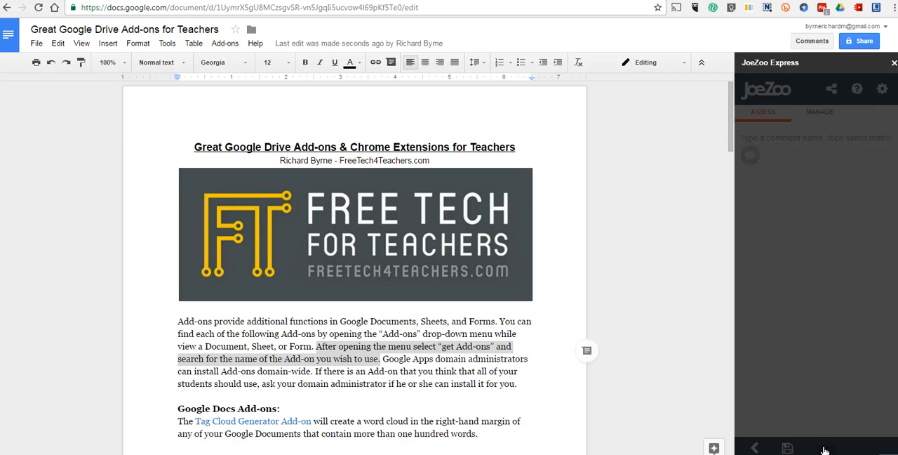
{"action": "left_click", "coordinate": [814, 156]}
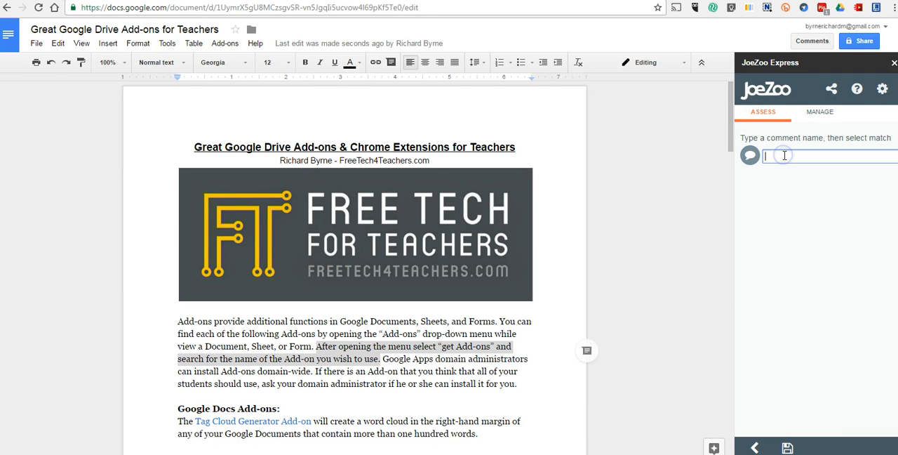
{"action": "type", "text": "w"}
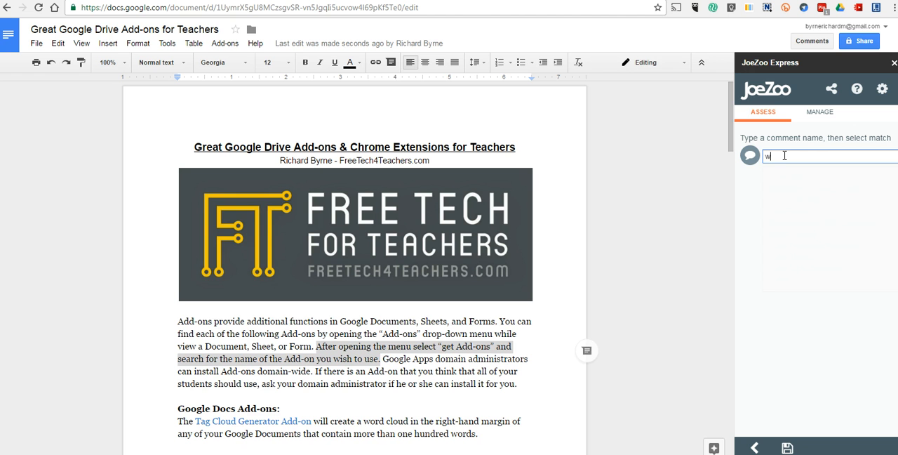
{"action": "type", "text": "ord"}
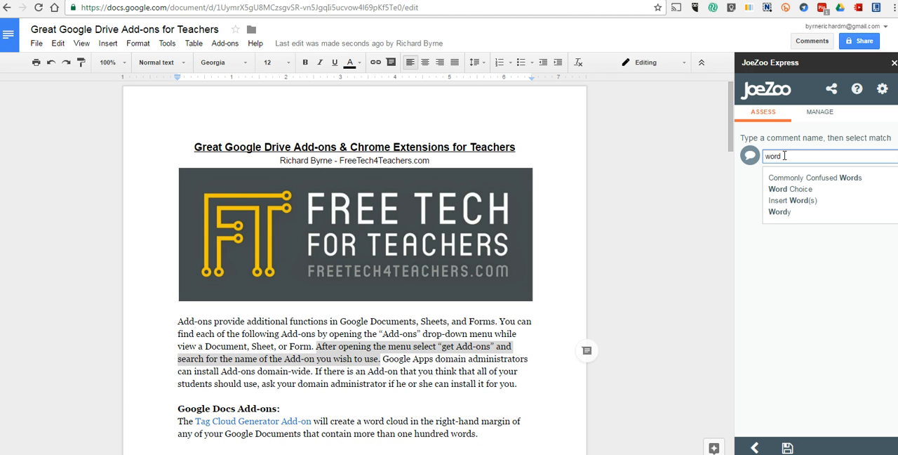
{"action": "mouse_move", "coordinate": [782, 203]}
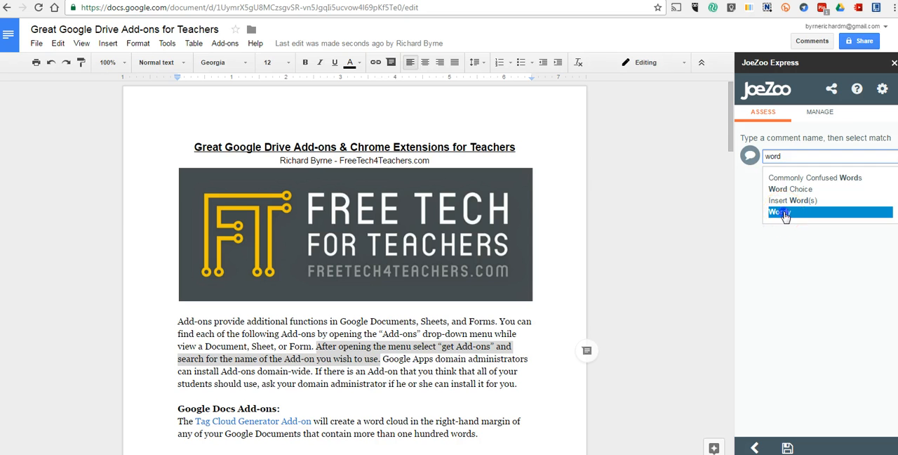
- Choose the Wordy comment with score 3 and how-to-fix tip, and save it
{"action": "left_click", "coordinate": [780, 212]}
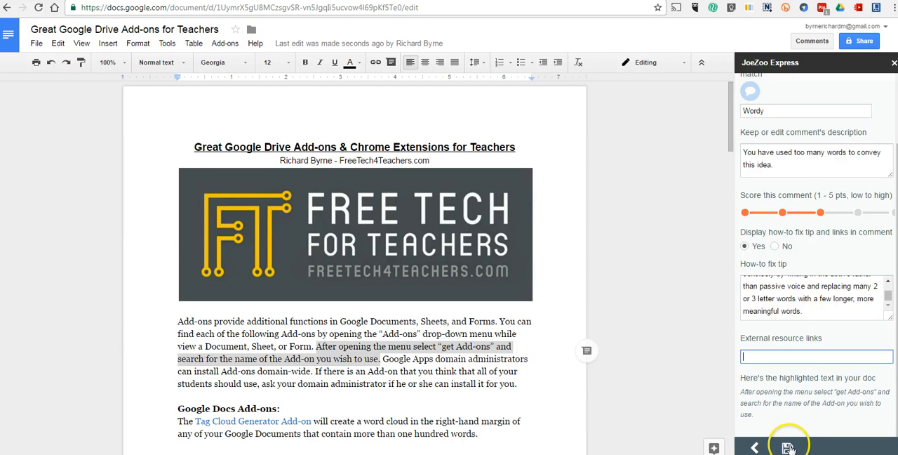
{"action": "left_click", "coordinate": [788, 448]}
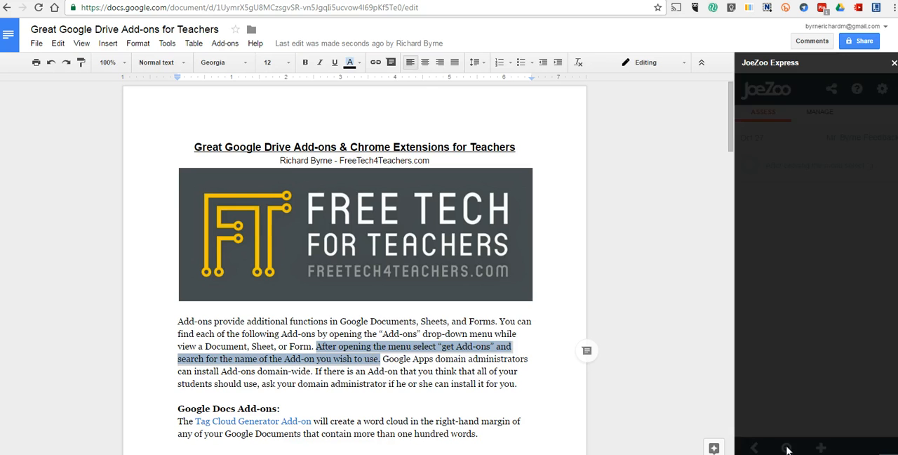